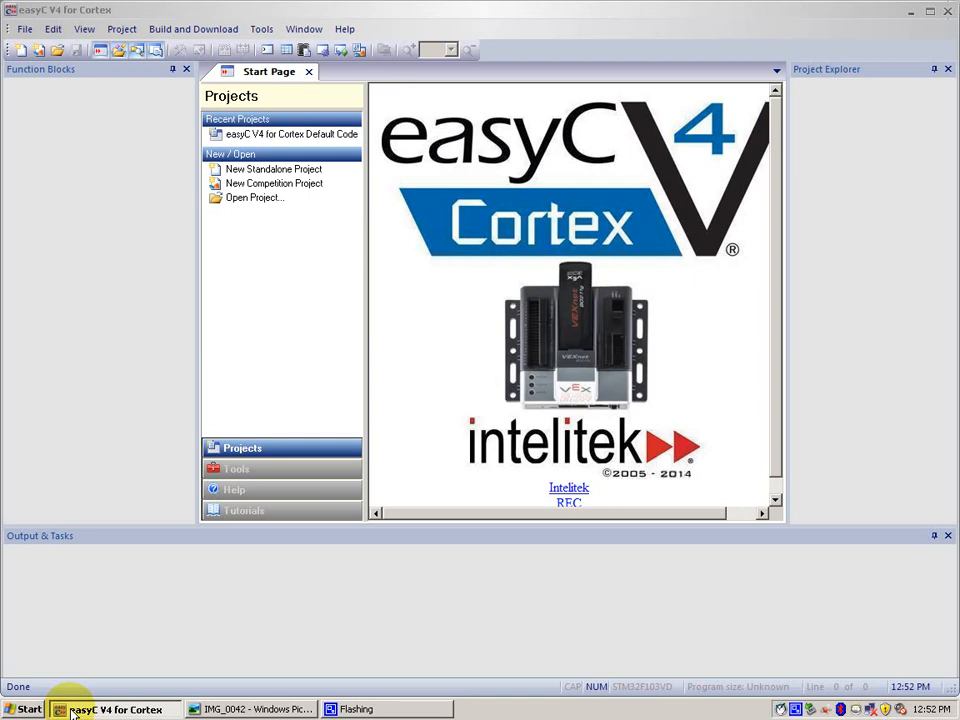
{"action": "mouse_move", "coordinate": [210, 656]}
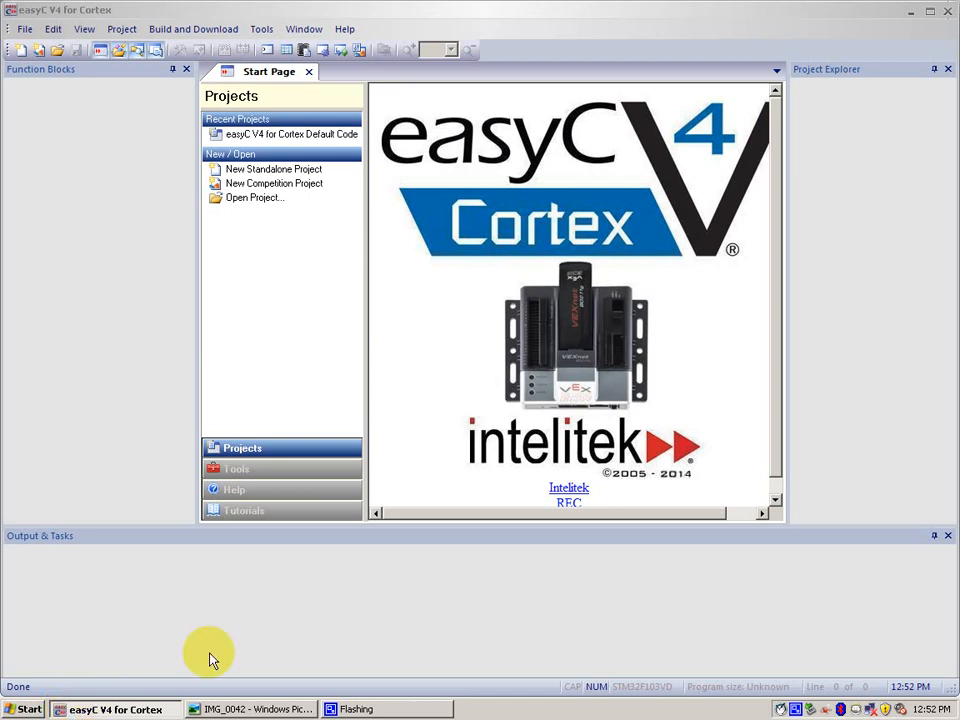
{"action": "mouse_move", "coordinate": [616, 278]}
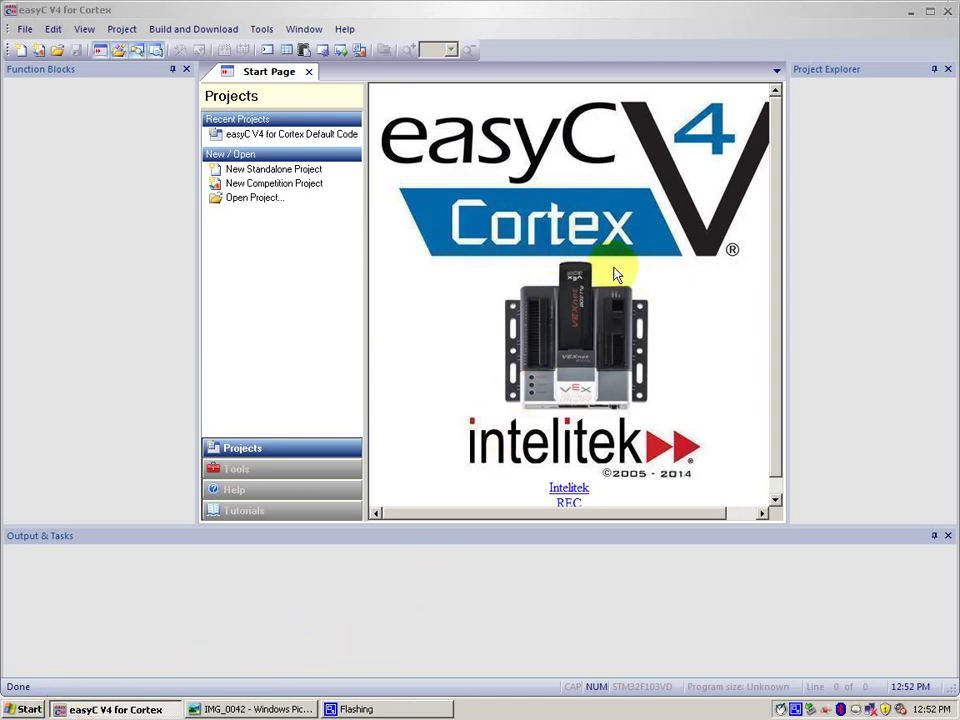
{"action": "mouse_move", "coordinate": [610, 268]}
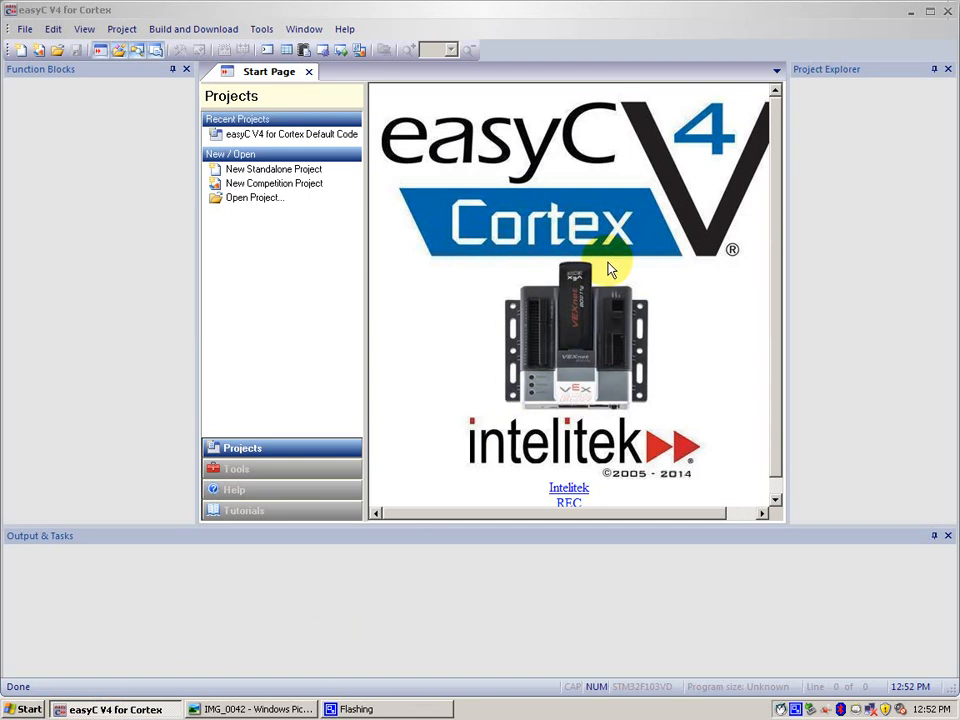
{"action": "mouse_move", "coordinate": [600, 280]}
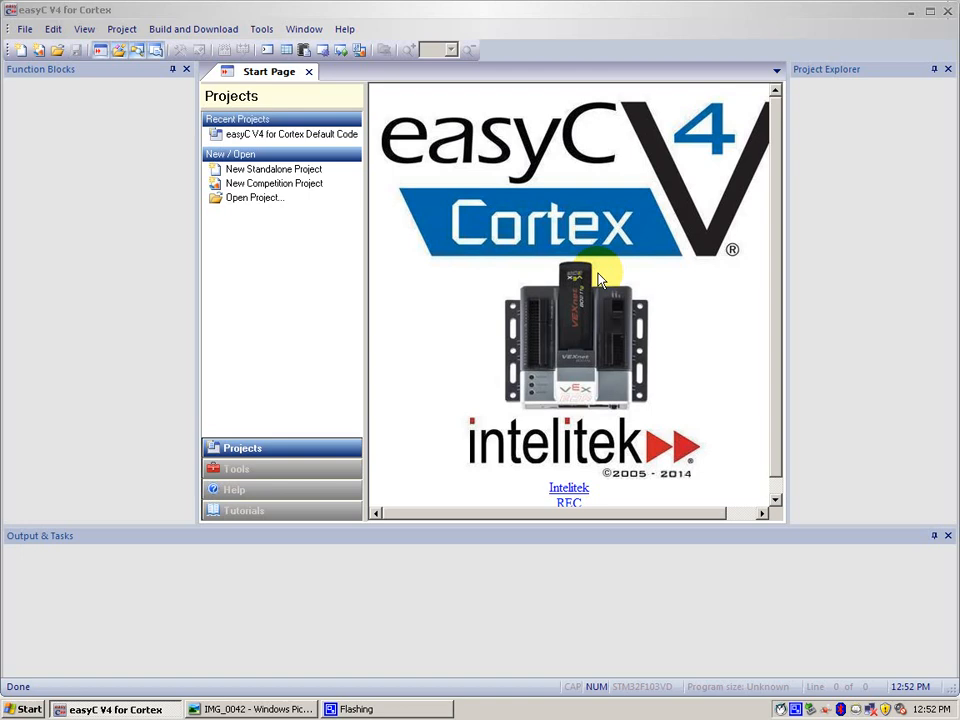
{"action": "mouse_move", "coordinate": [660, 198]}
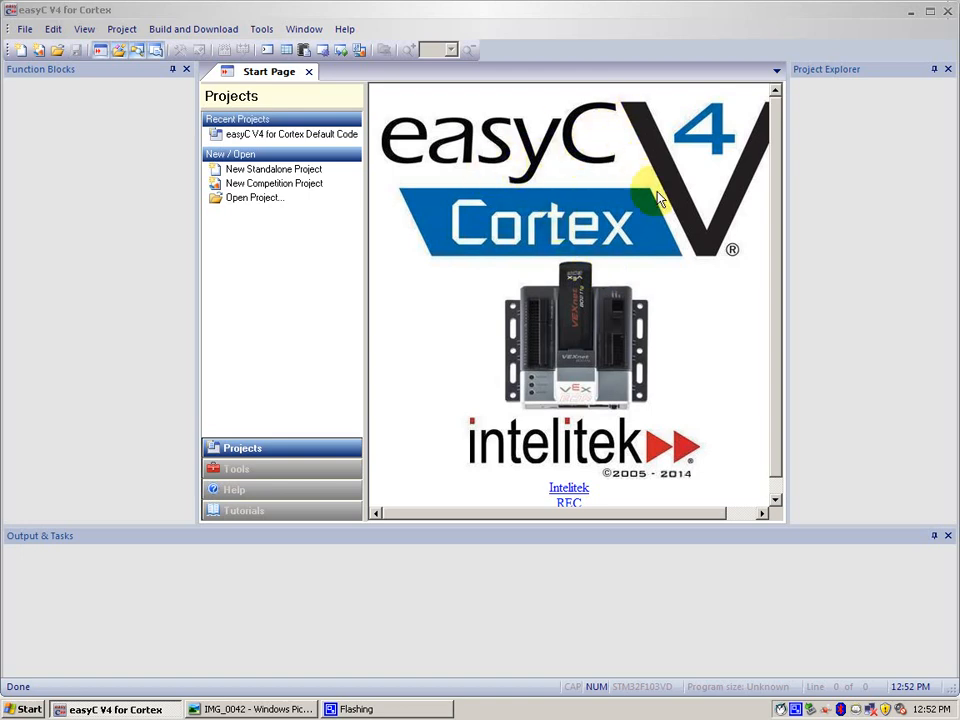
{"action": "mouse_move", "coordinate": [550, 250]}
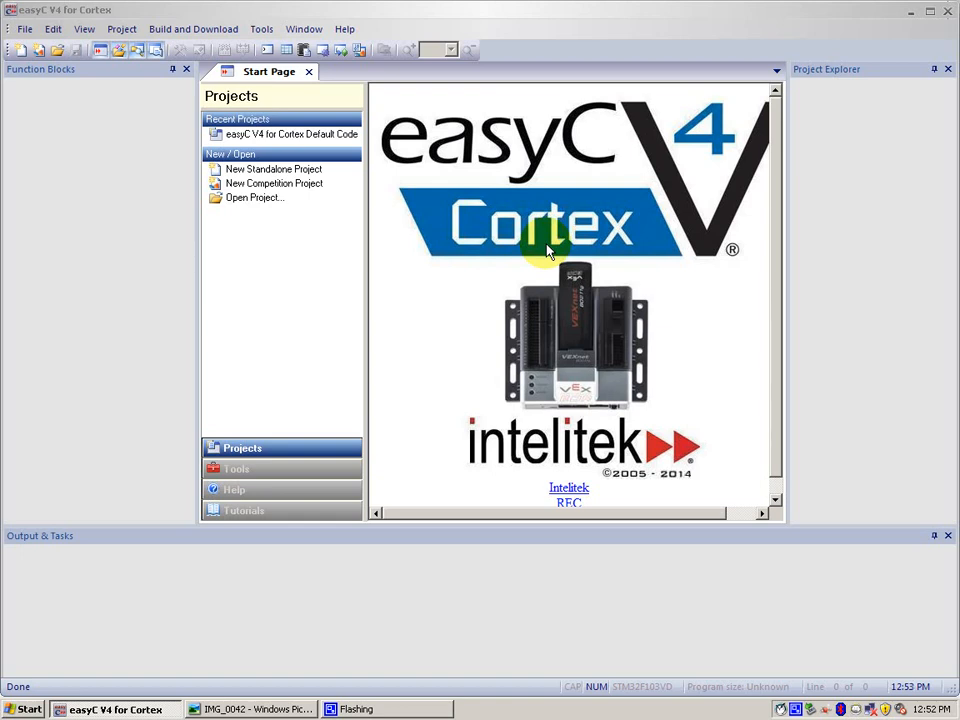
{"action": "mouse_move", "coordinate": [278, 622]}
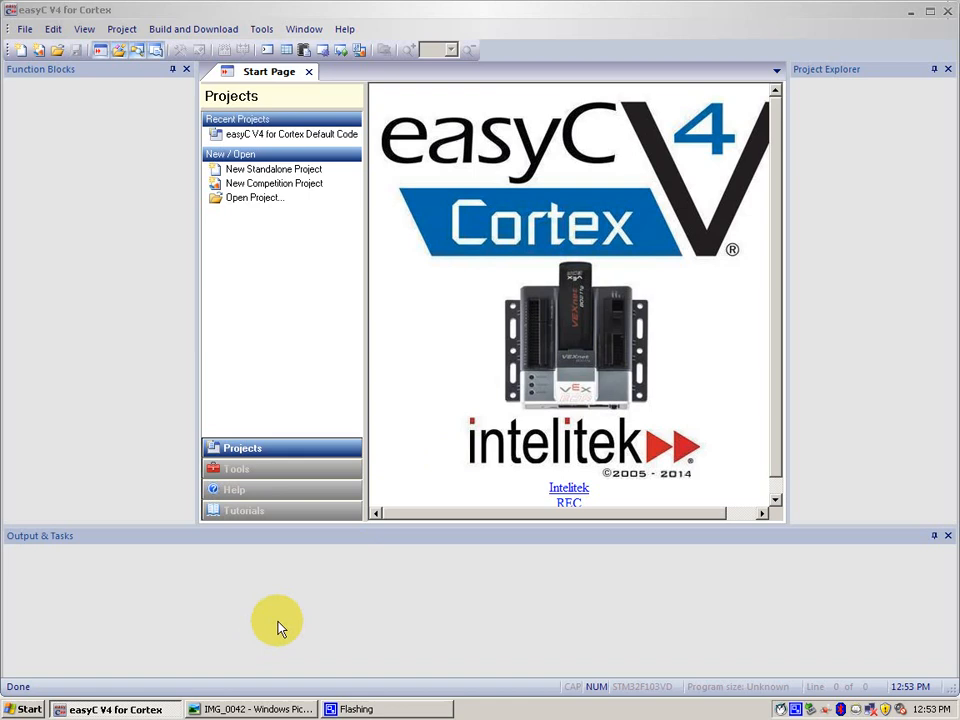
- View the photo of the robot cable connection and return to easyC
{"action": "left_click", "coordinate": [248, 708]}
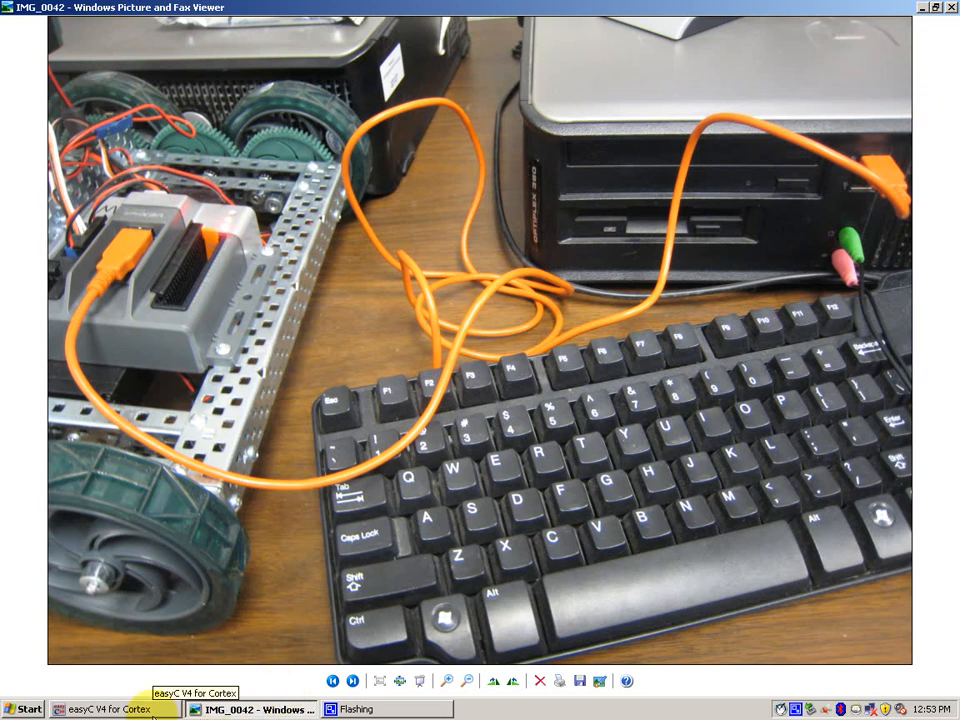
{"action": "left_click", "coordinate": [104, 708]}
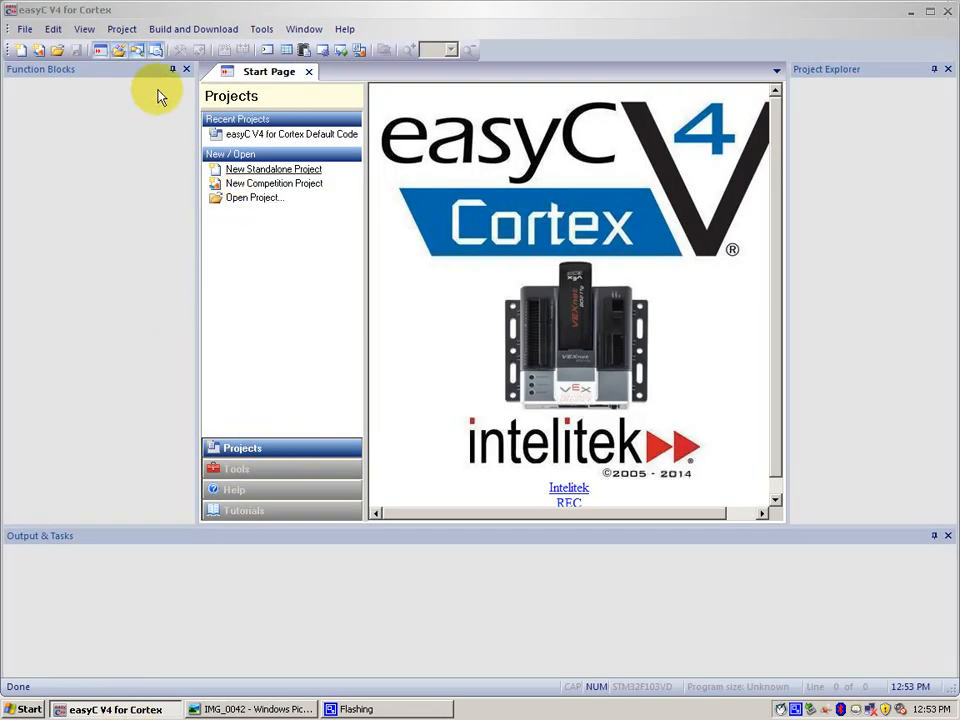
- Download the easyC Default Code v2.9 to the Cortex, check its terminal output, and close the loader
{"action": "left_click", "coordinate": [198, 30]}
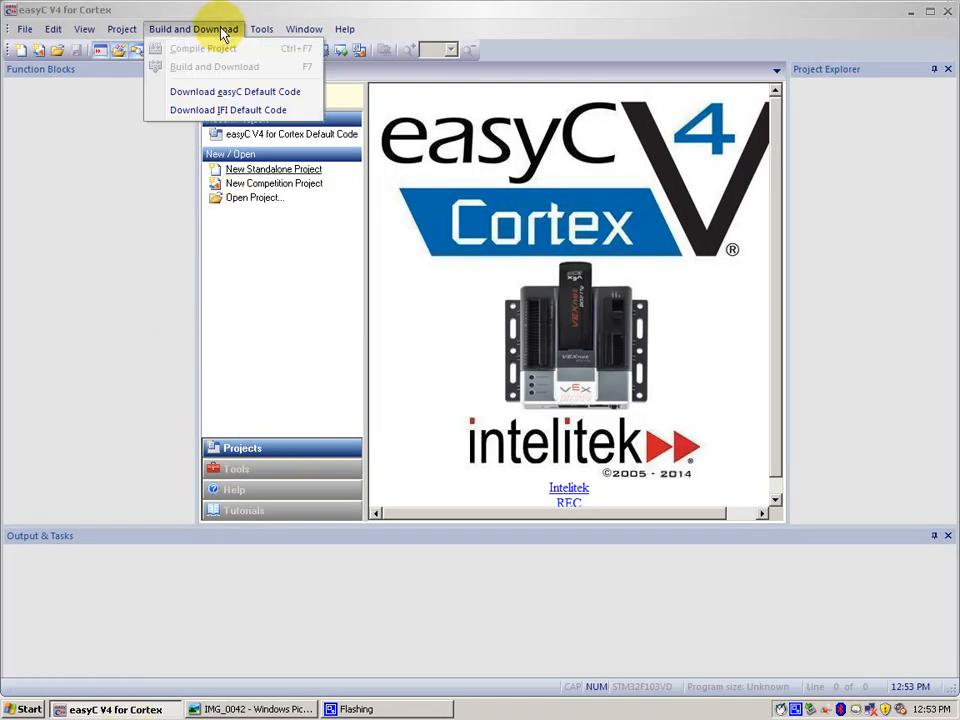
{"action": "mouse_move", "coordinate": [236, 92]}
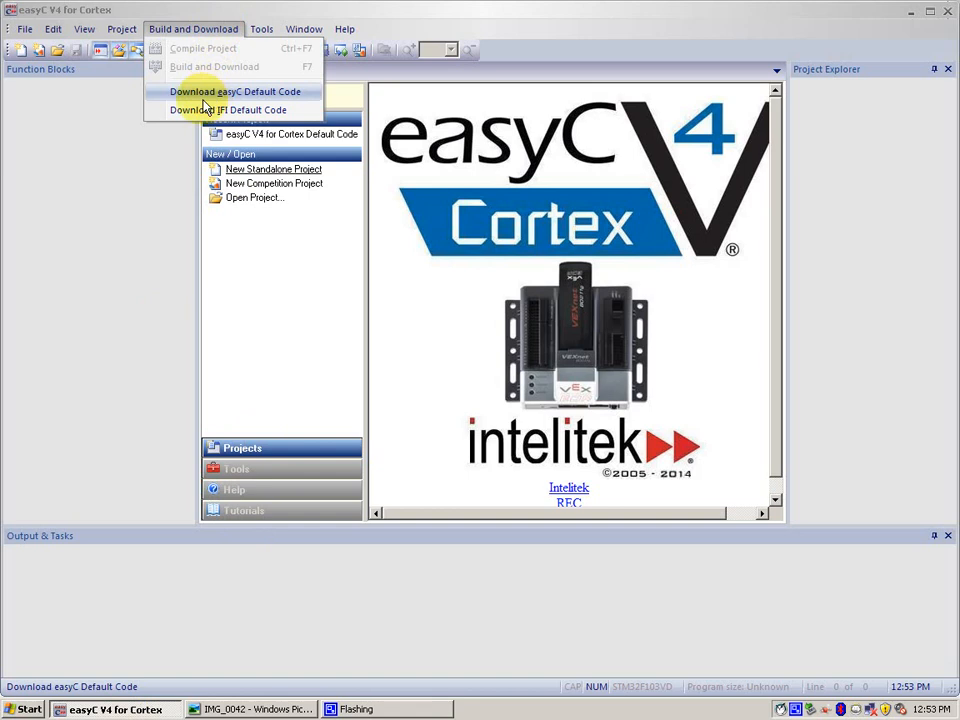
{"action": "left_click", "coordinate": [232, 92]}
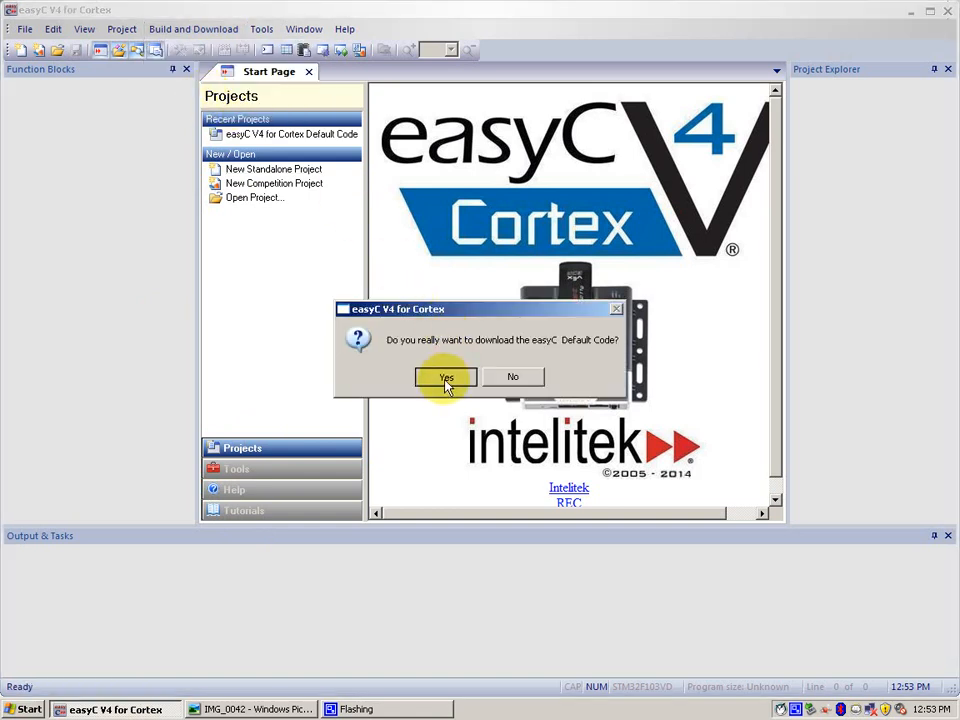
{"action": "left_click", "coordinate": [444, 376]}
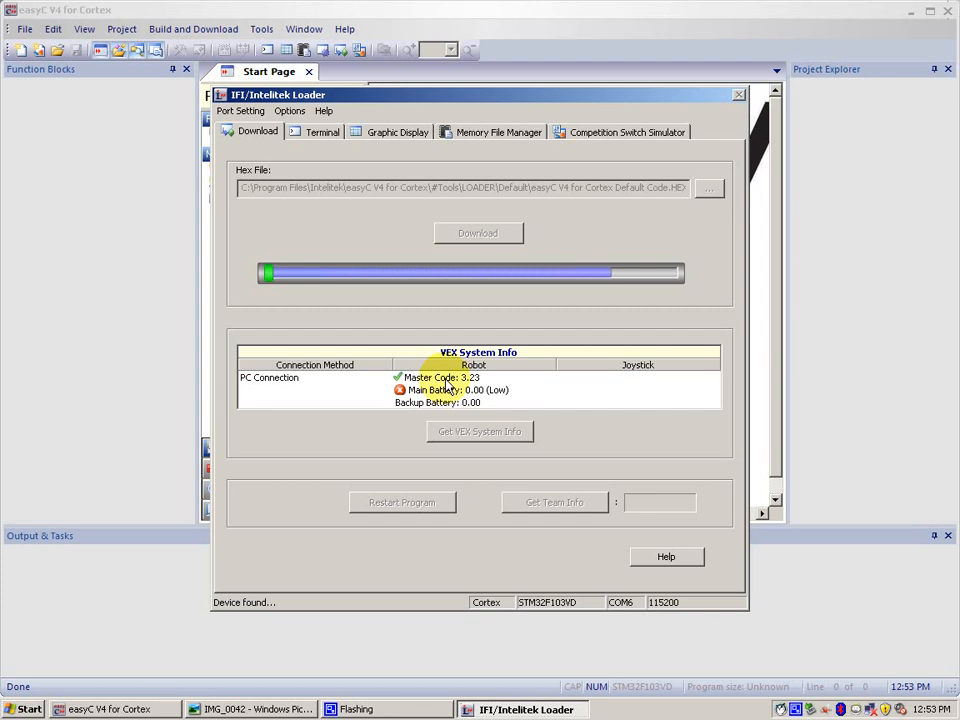
{"action": "left_click", "coordinate": [322, 132]}
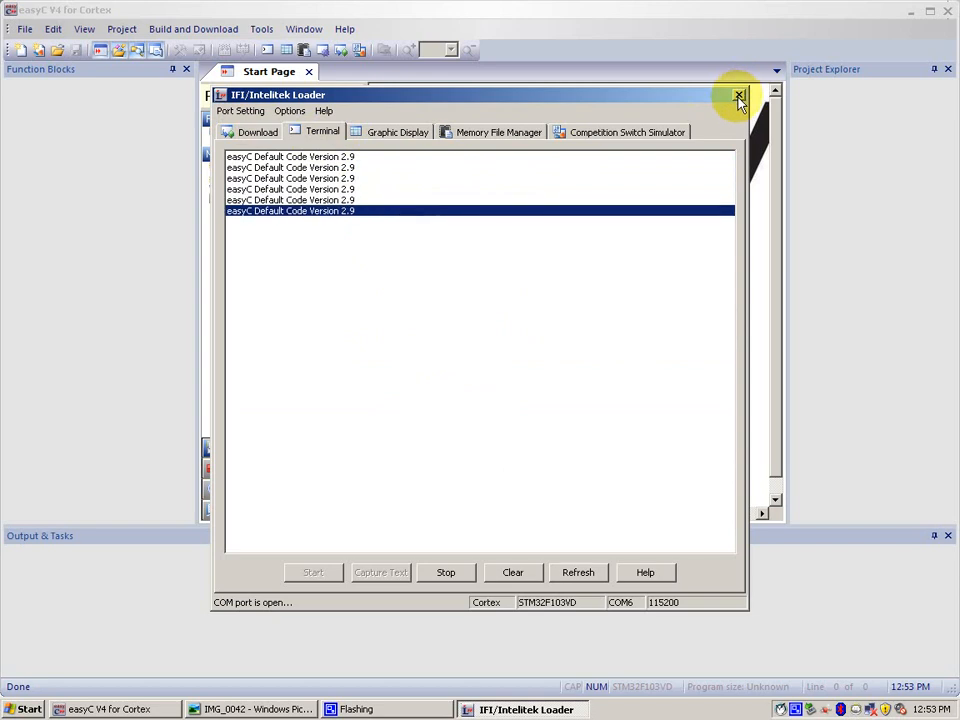
{"action": "left_click", "coordinate": [736, 90]}
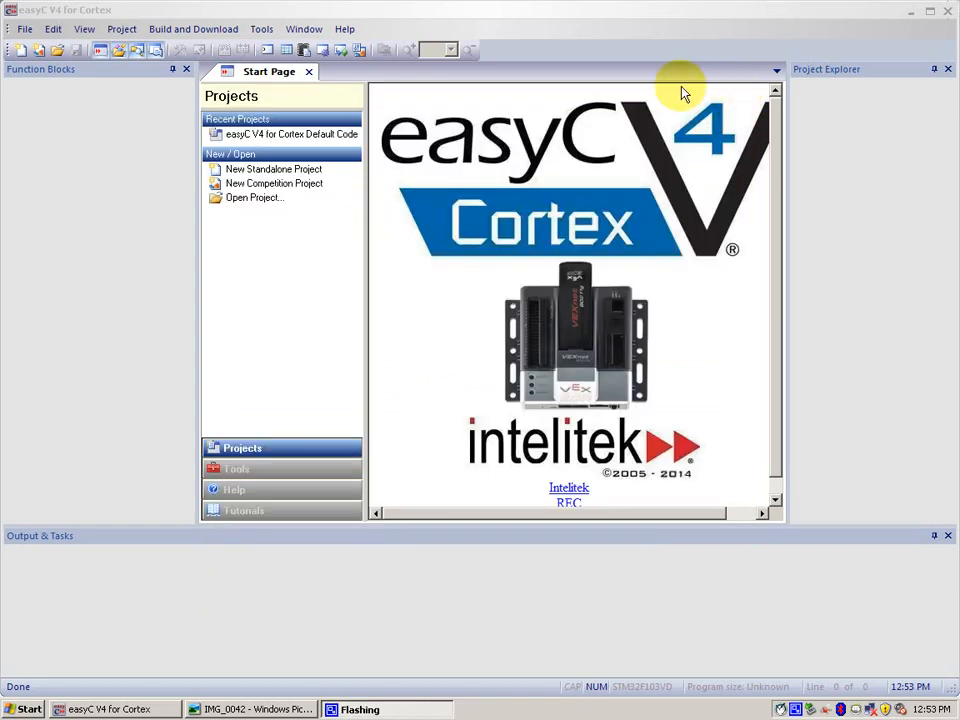
{"action": "mouse_move", "coordinate": [92, 80]}
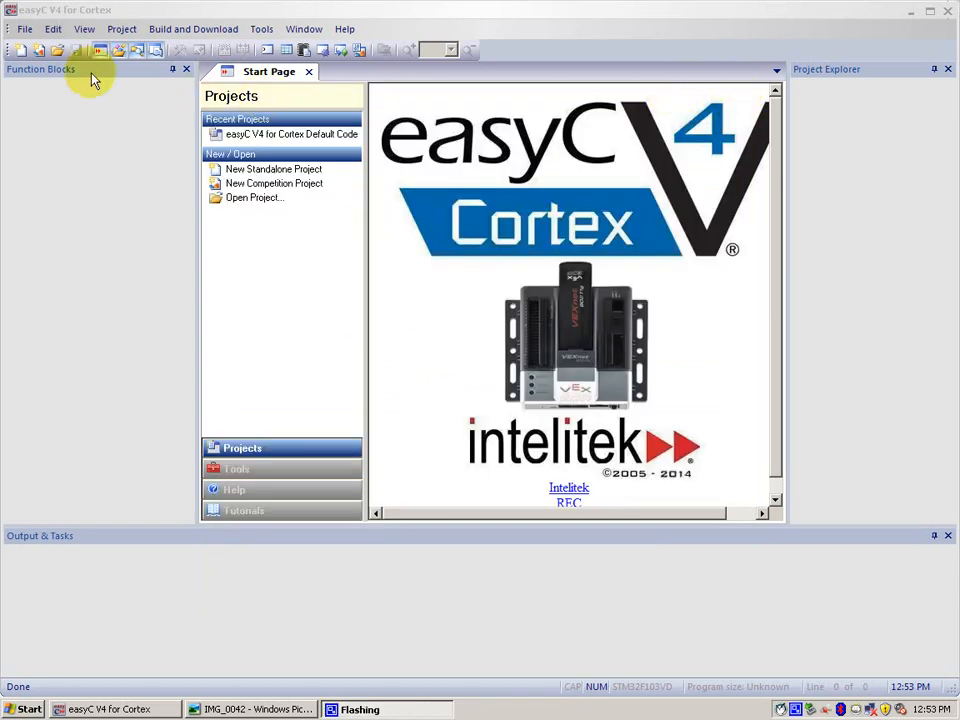
{"action": "mouse_move", "coordinate": [376, 270]}
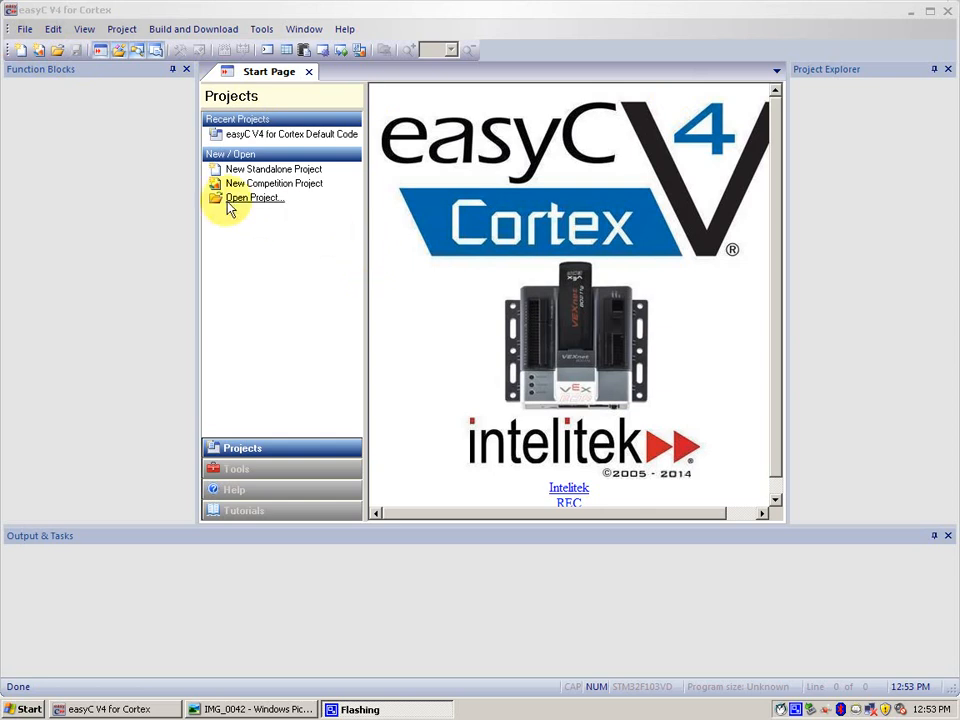
- Open the easyC V4 for Cortex Default Code sample project from the Samples folder
{"action": "left_click", "coordinate": [38, 28]}
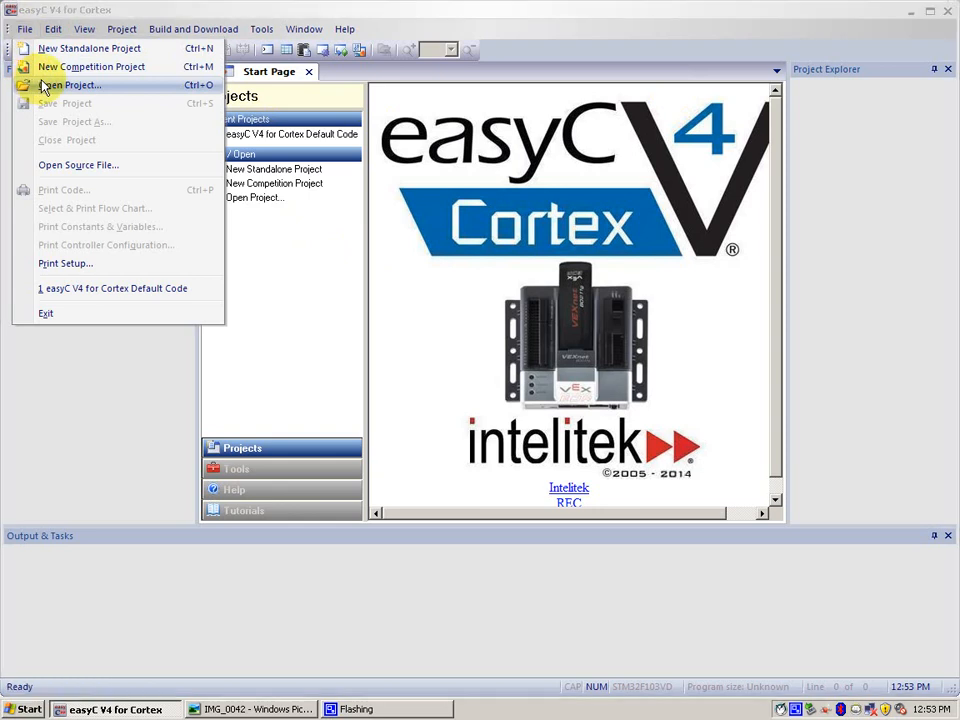
{"action": "left_click", "coordinate": [66, 84]}
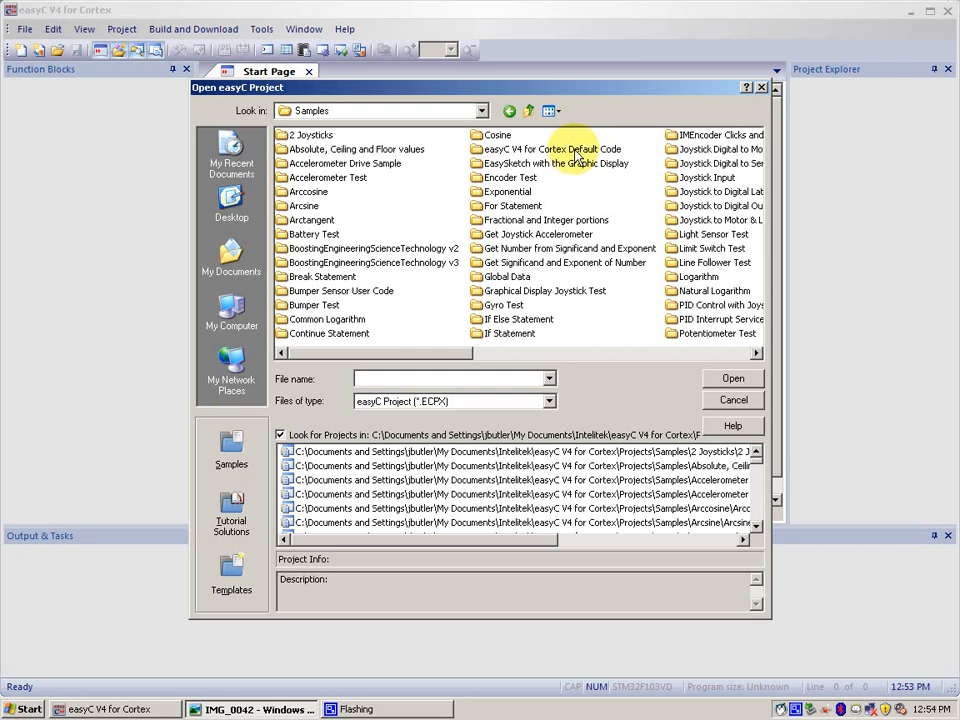
{"action": "double_click", "coordinate": [554, 148]}
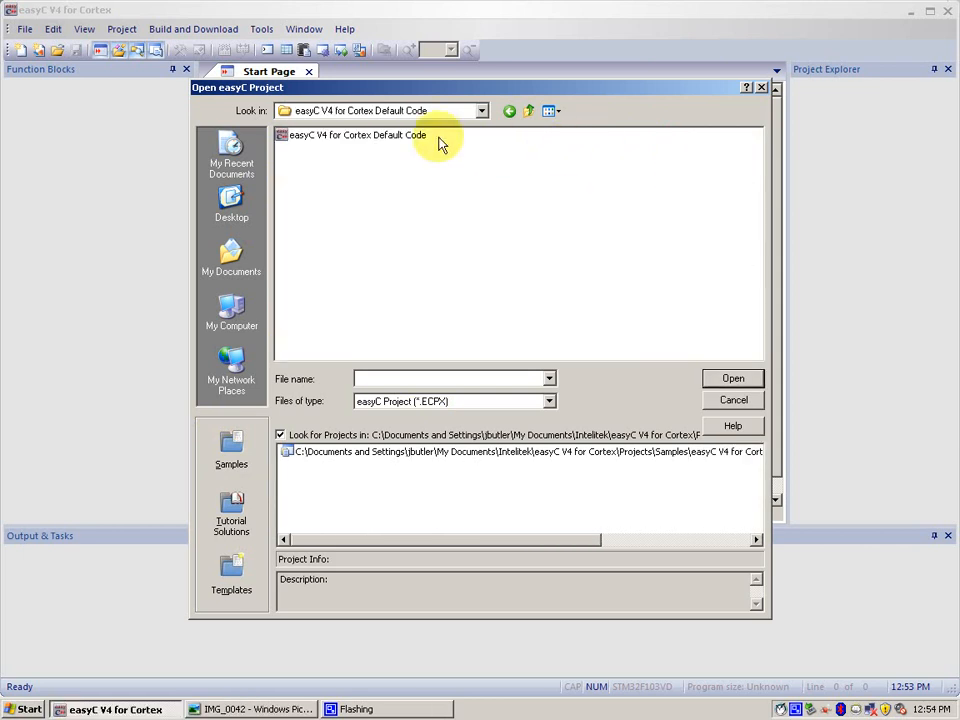
{"action": "left_click", "coordinate": [356, 136]}
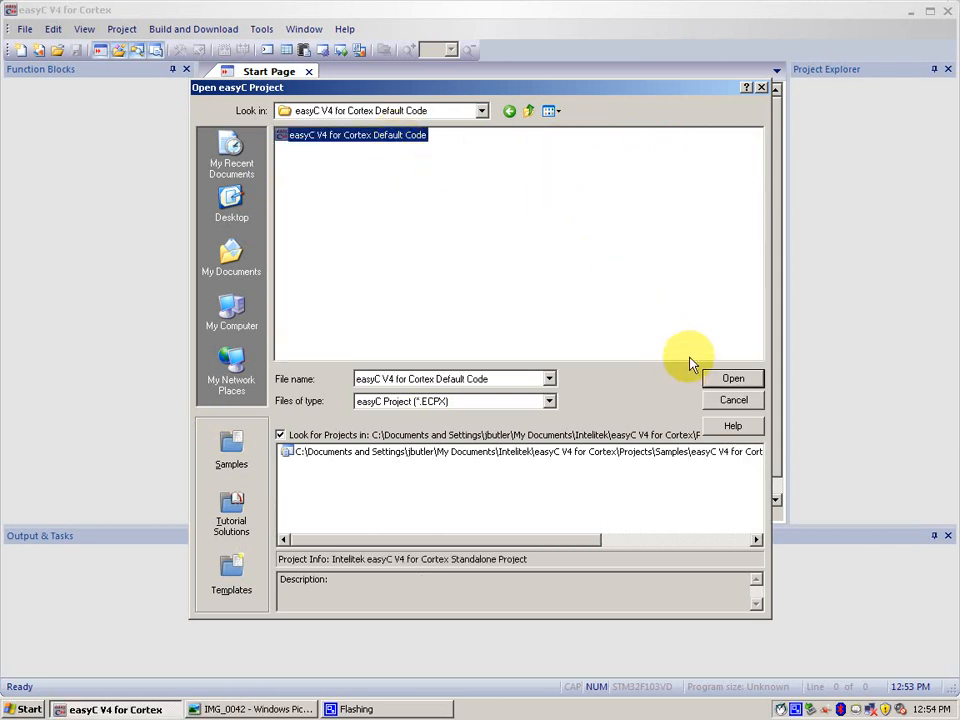
{"action": "left_click", "coordinate": [732, 378]}
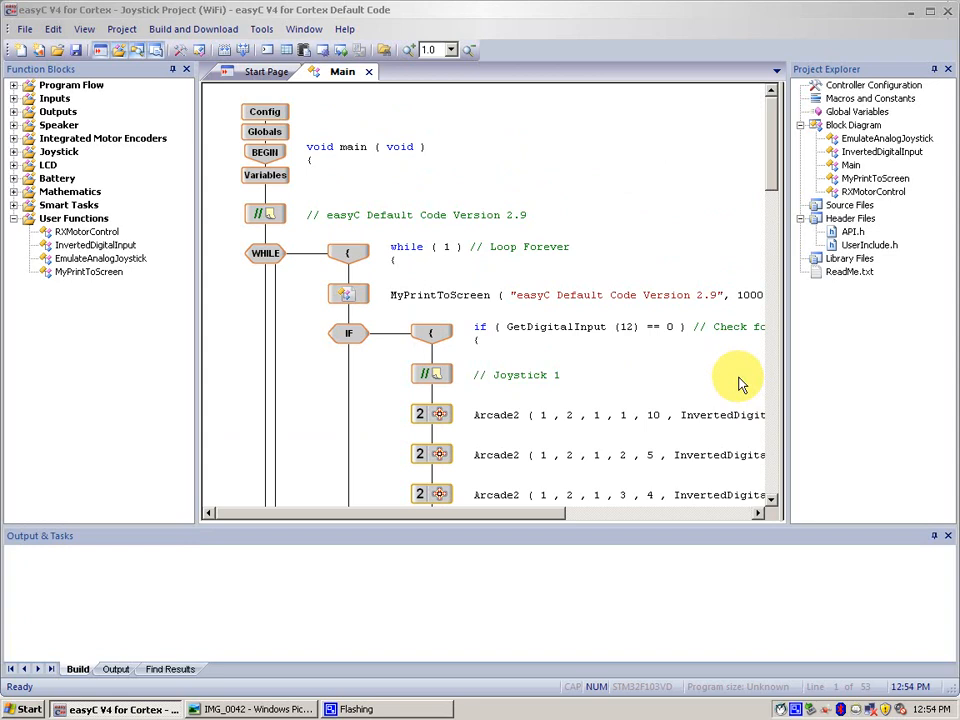
{"action": "mouse_move", "coordinate": [590, 330]}
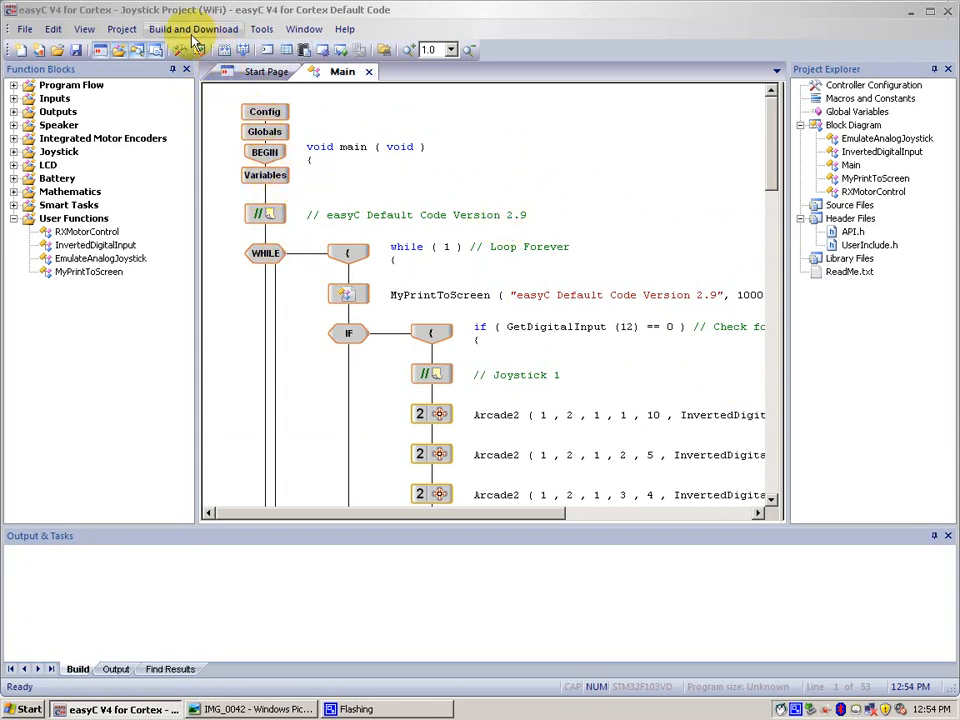
- Build and download the Default Code project, confirm the terminal prints Version 2.9, and close the loader
{"action": "left_click", "coordinate": [196, 30]}
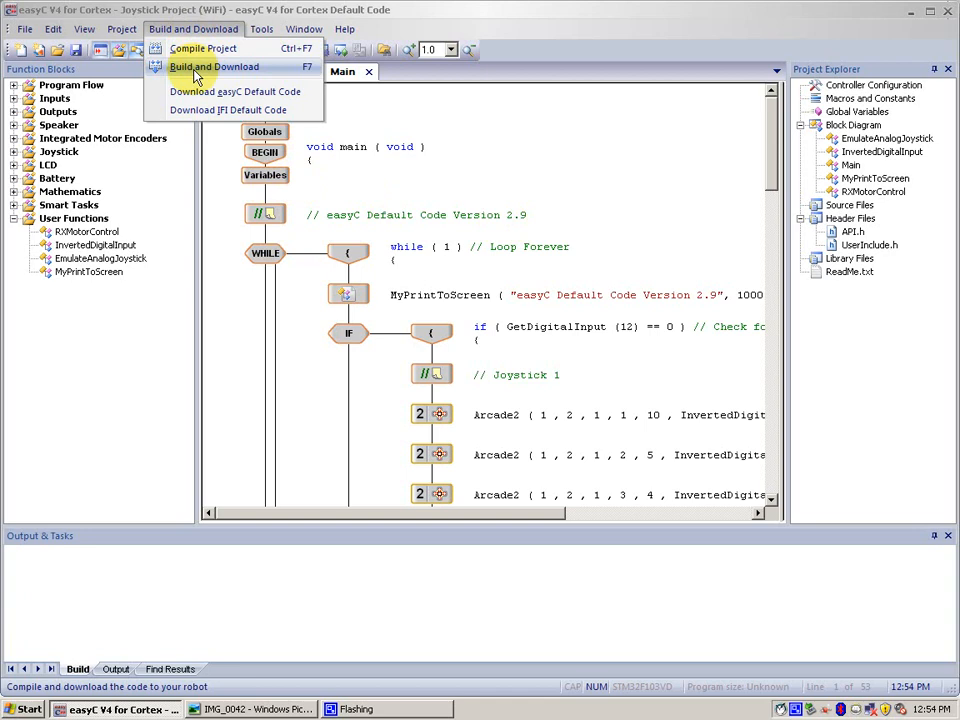
{"action": "left_click", "coordinate": [210, 68]}
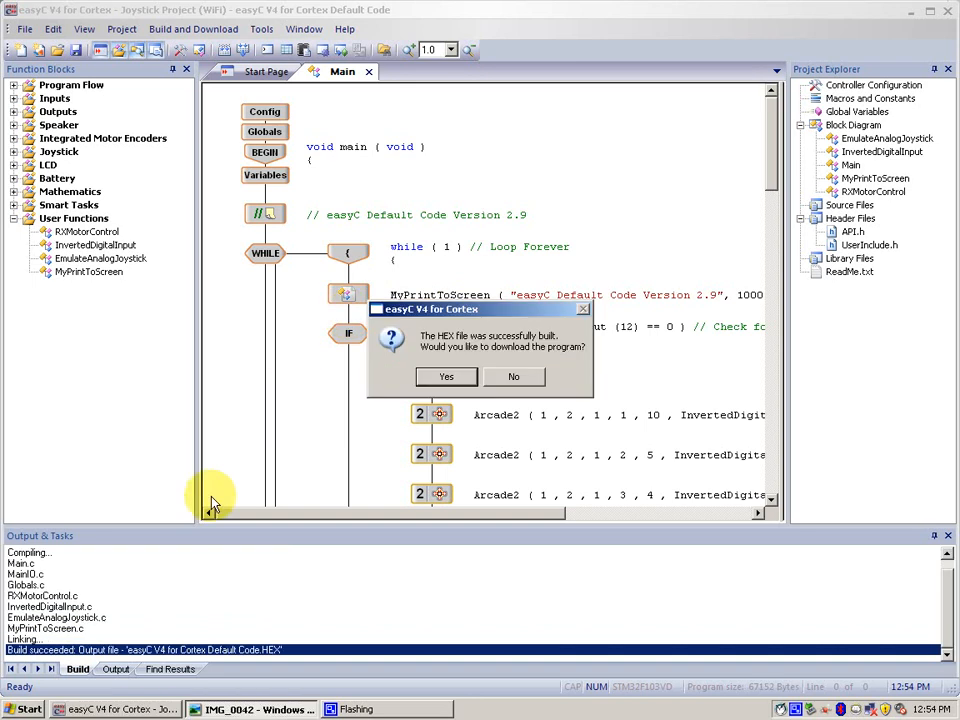
{"action": "left_click", "coordinate": [444, 376]}
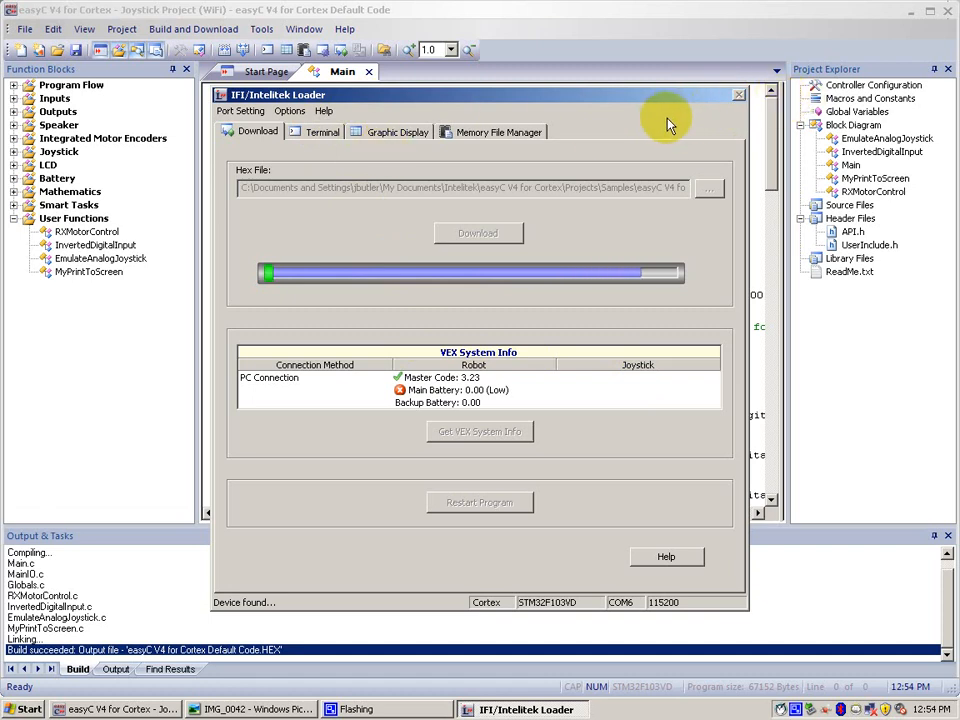
{"action": "left_click", "coordinate": [322, 132]}
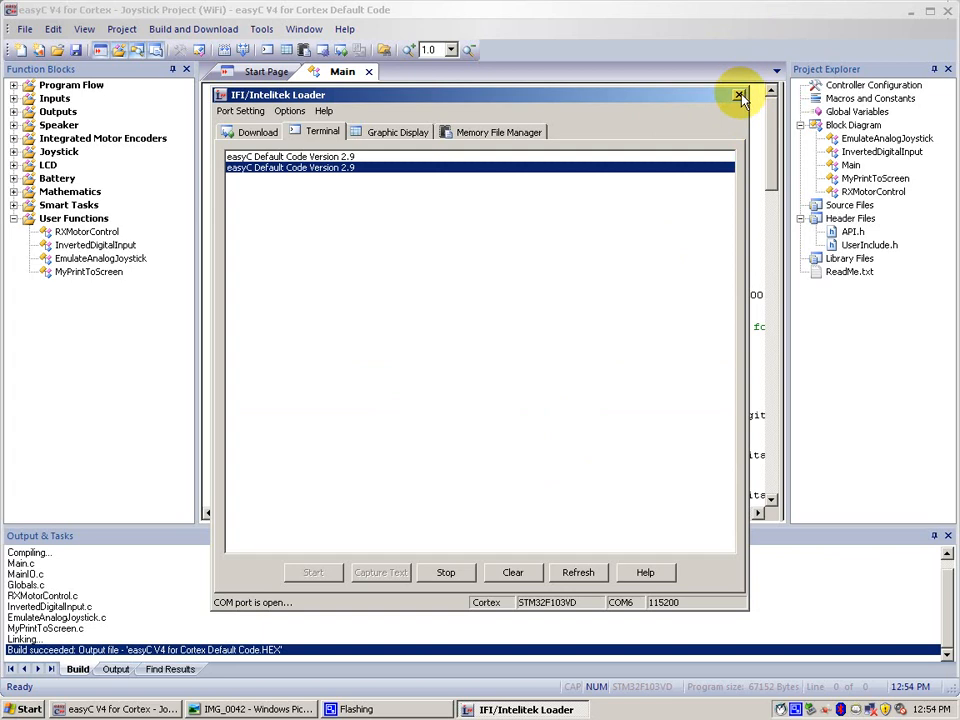
{"action": "left_click", "coordinate": [738, 90]}
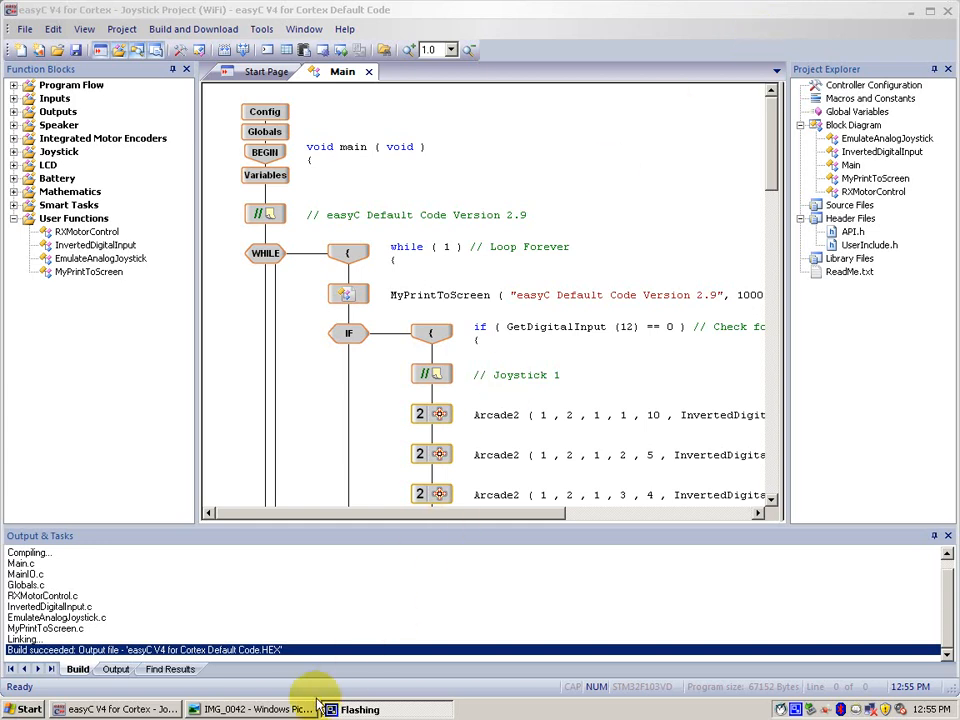
- Switch to Windows Picture and Fax Viewer showing the Cortex ports with a jumper in port 12
{"action": "left_click", "coordinate": [260, 710]}
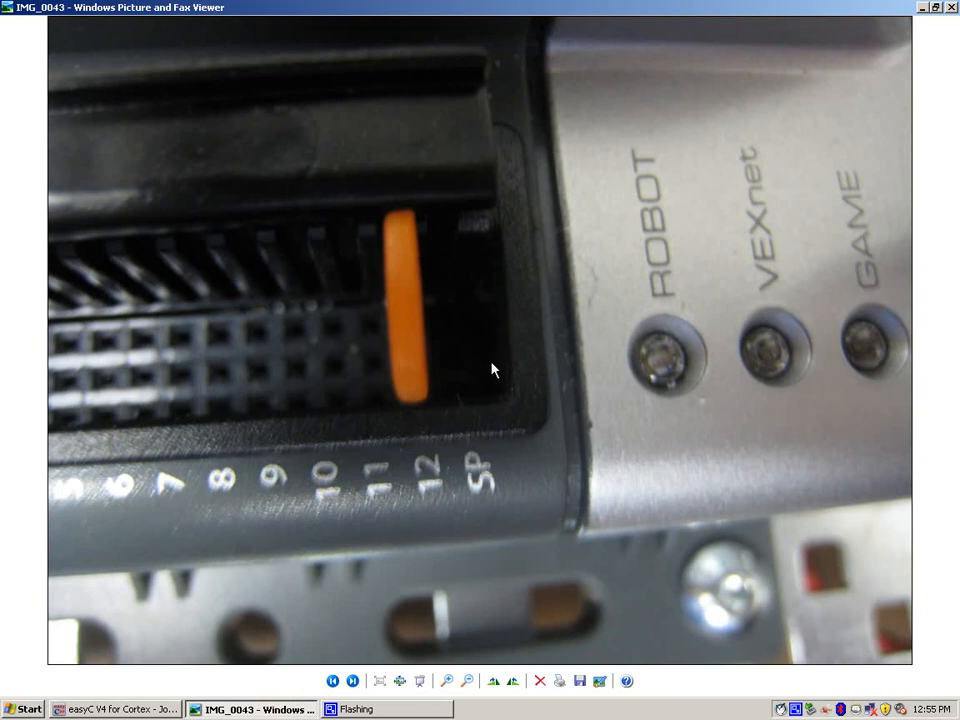
{"action": "mouse_move", "coordinate": [220, 644]}
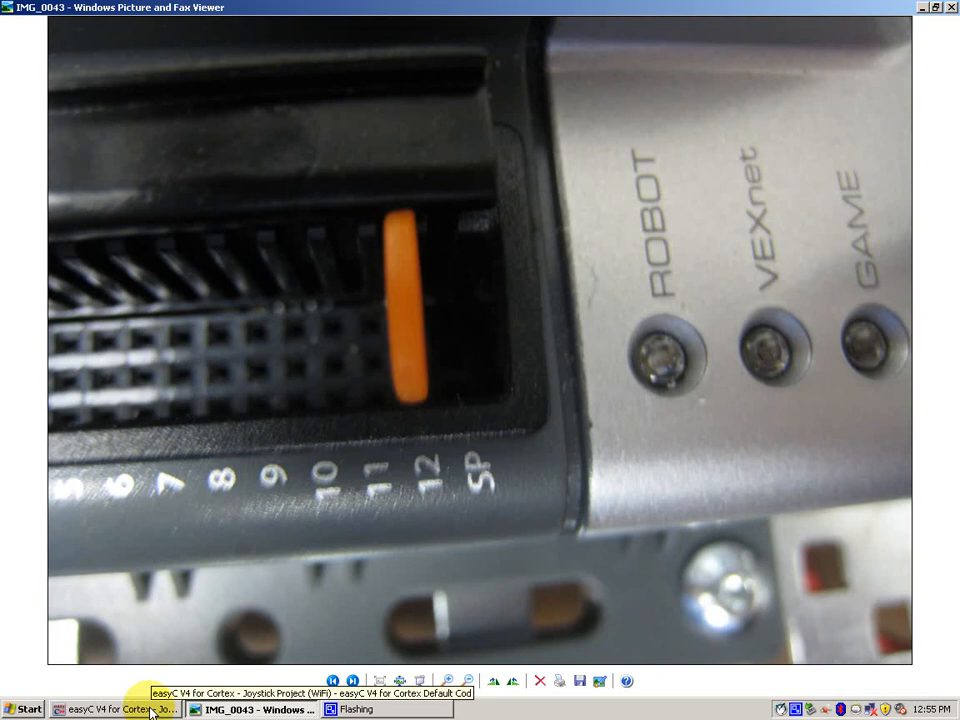
{"action": "mouse_move", "coordinate": [150, 708]}
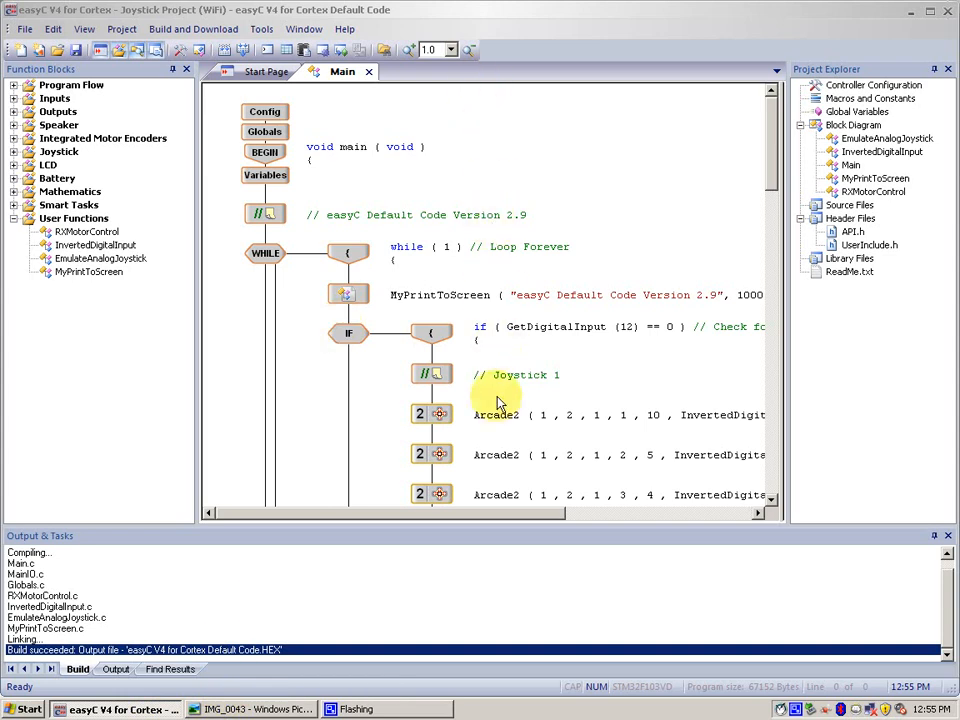
- Scroll down through the Default Code program before bringing up the robot cable photo
{"action": "scroll", "scroll_direction": "down", "scroll_amount": 3}
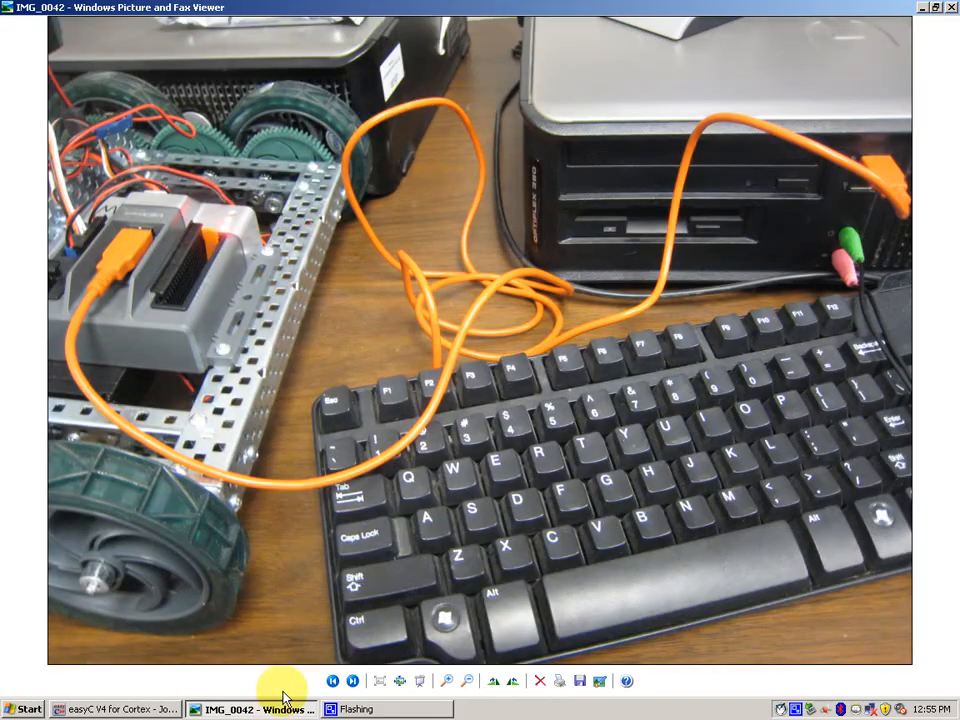
- Show the IMG_0848 motor-port wiring photo, then return to the Default Code project in easyC
{"action": "left_click", "coordinate": [350, 678]}
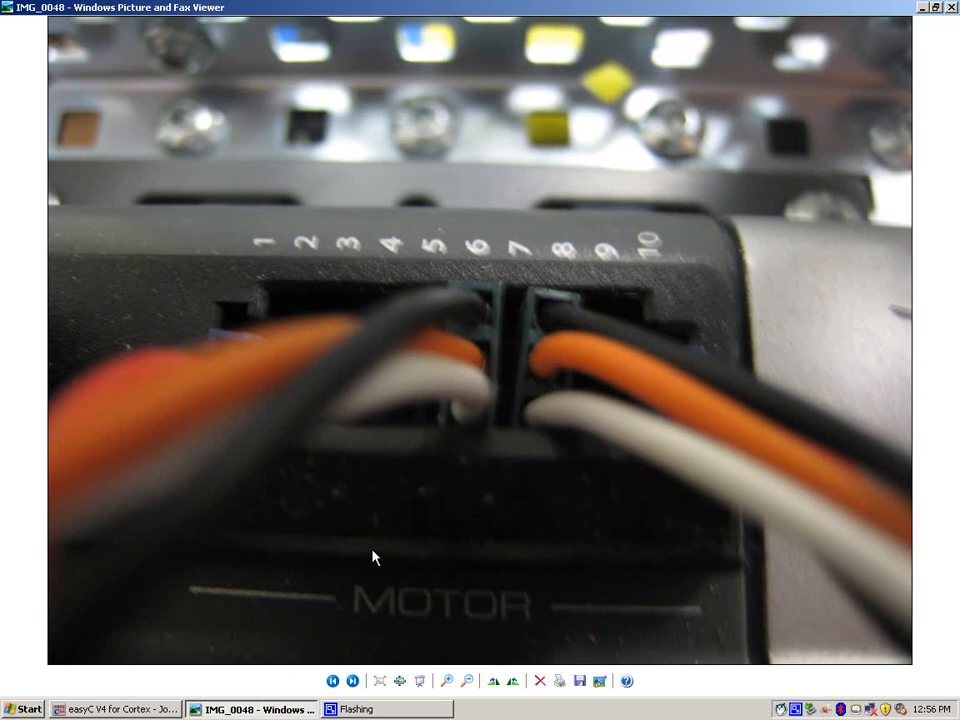
{"action": "mouse_move", "coordinate": [418, 522]}
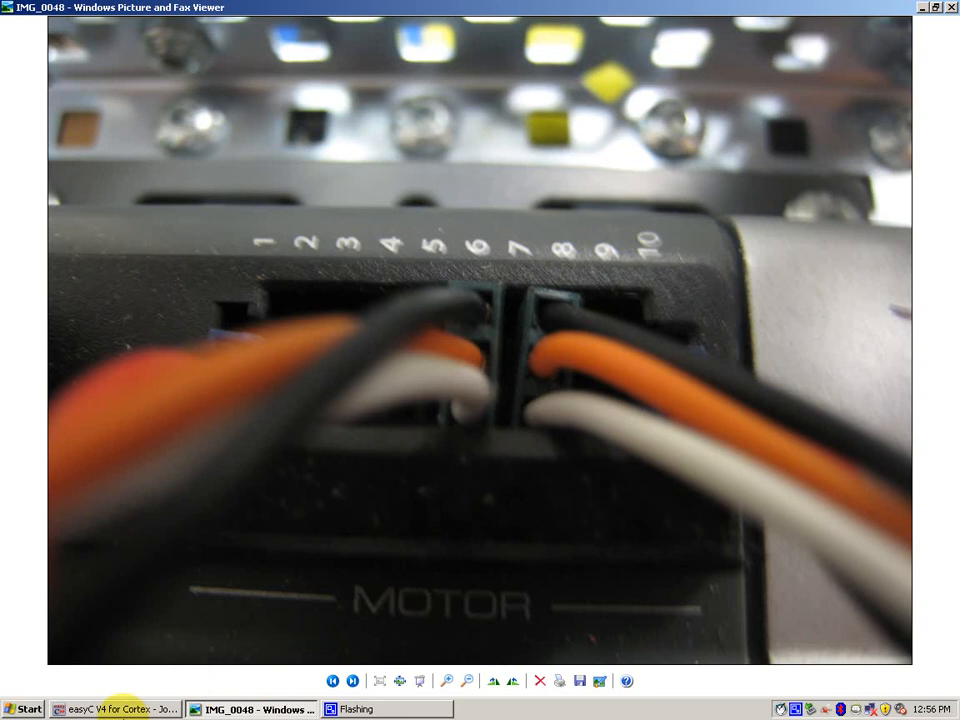
{"action": "left_click", "coordinate": [110, 708]}
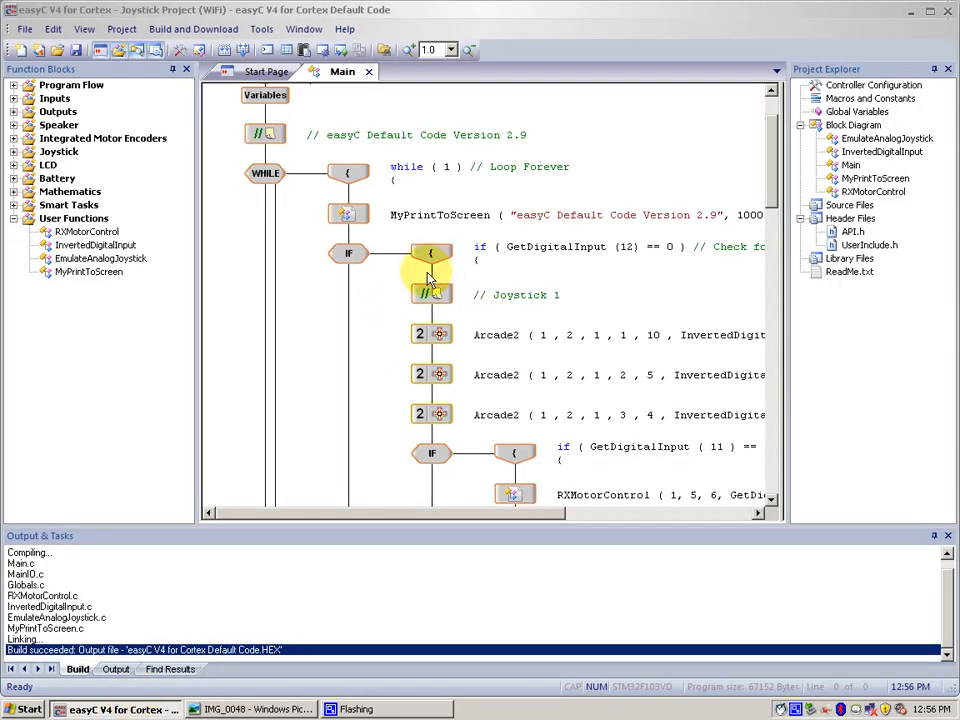
{"action": "scroll", "scroll_direction": "down", "scroll_amount": 3}
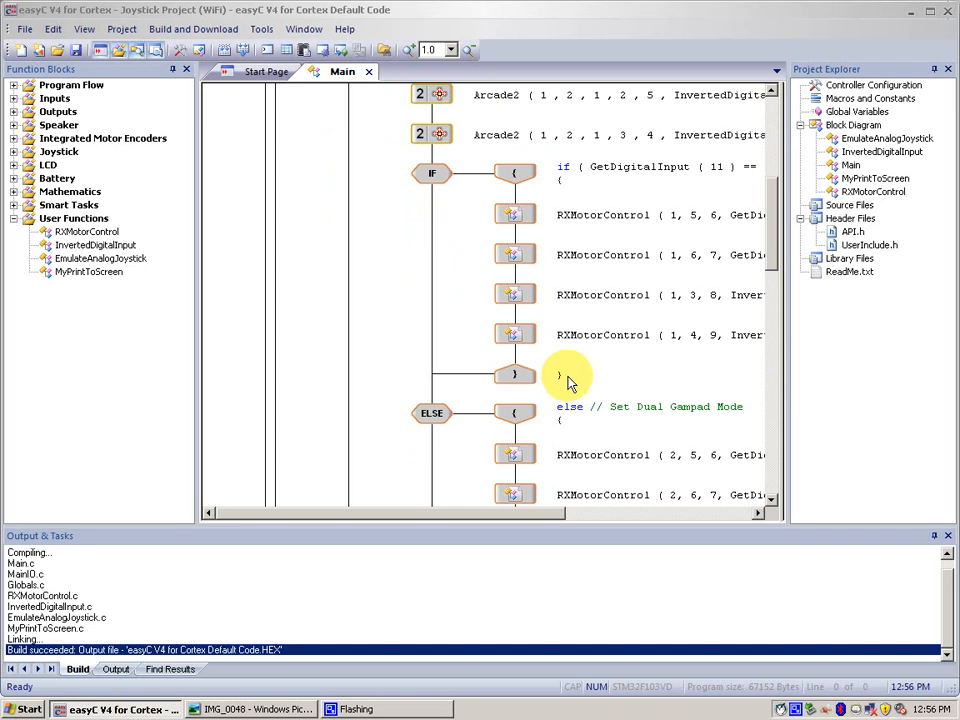